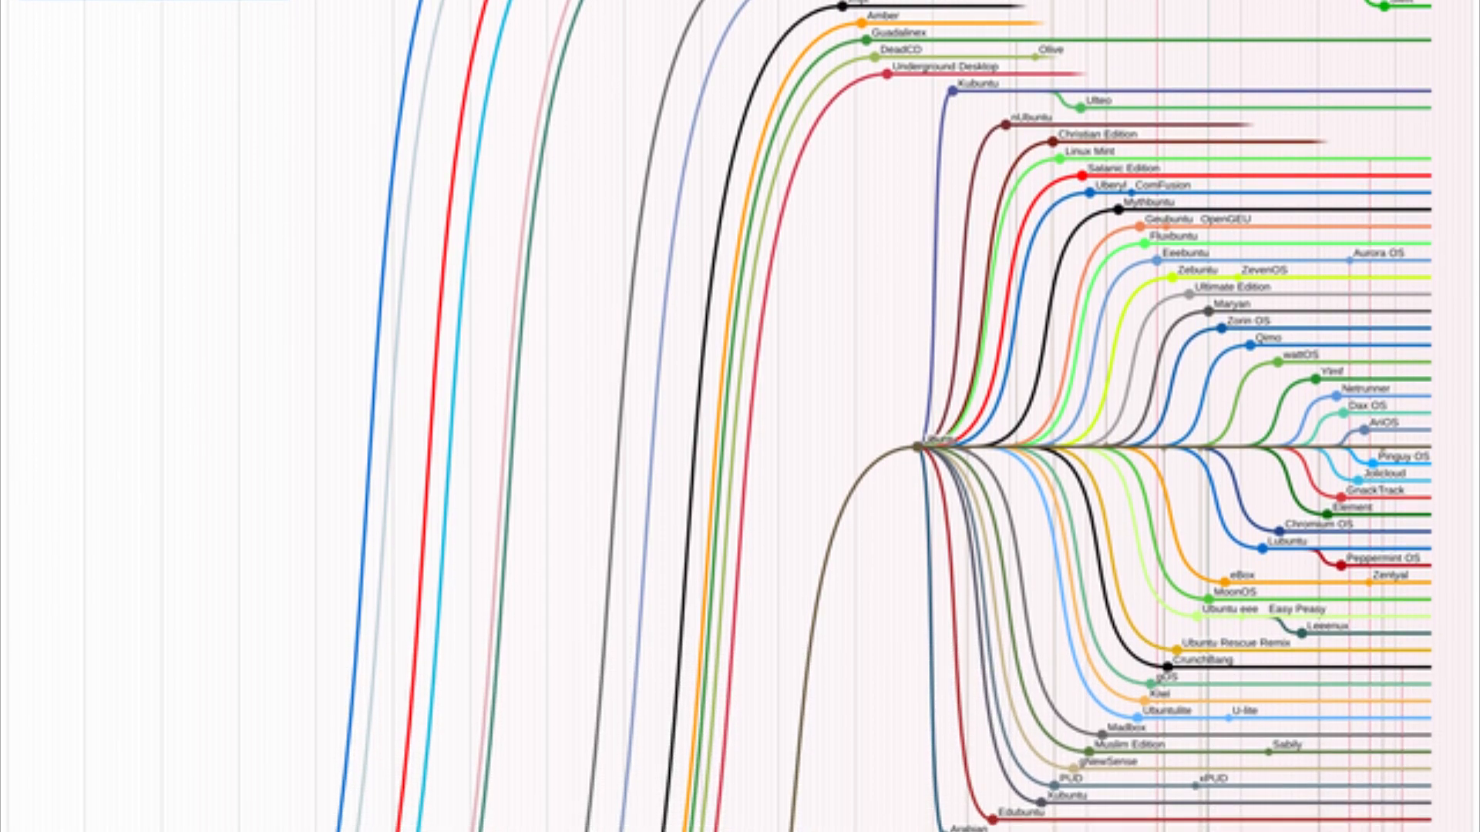
{"action": "scroll", "scroll_direction": "down", "scroll_amount": 3}
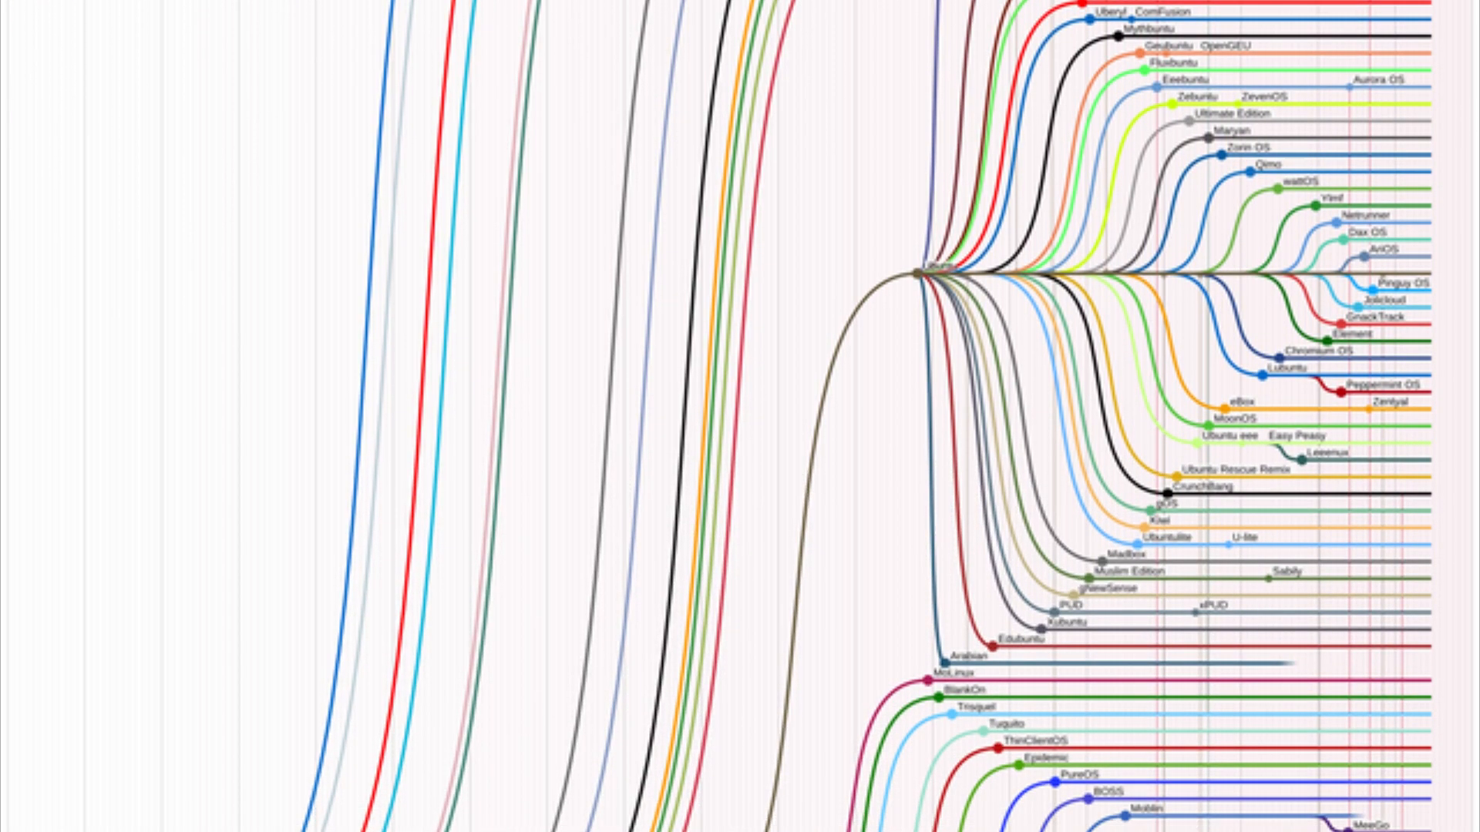